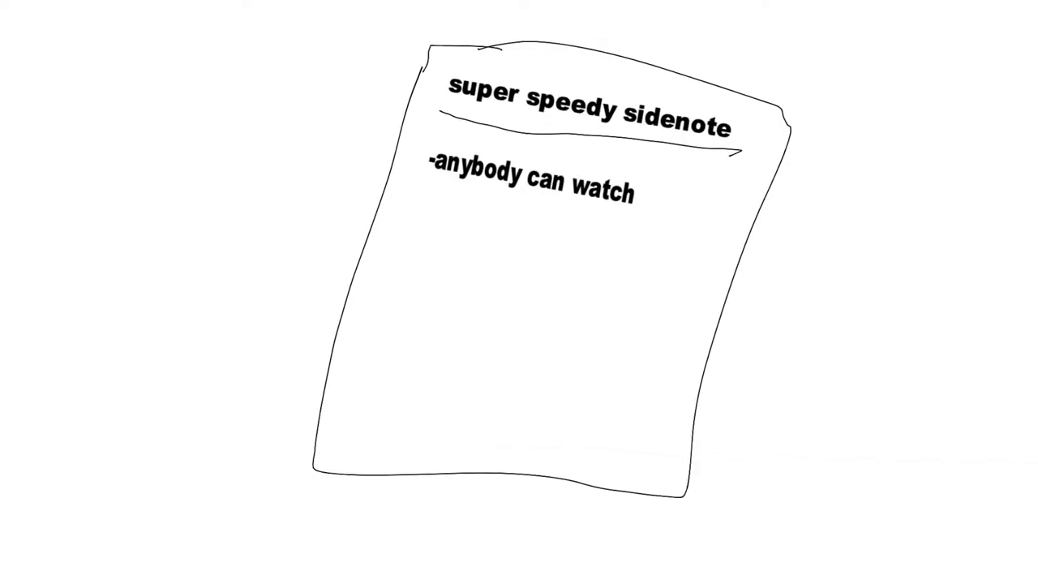
{"action": "type", "text": "...well if ur thinking of going to a foreign country"}
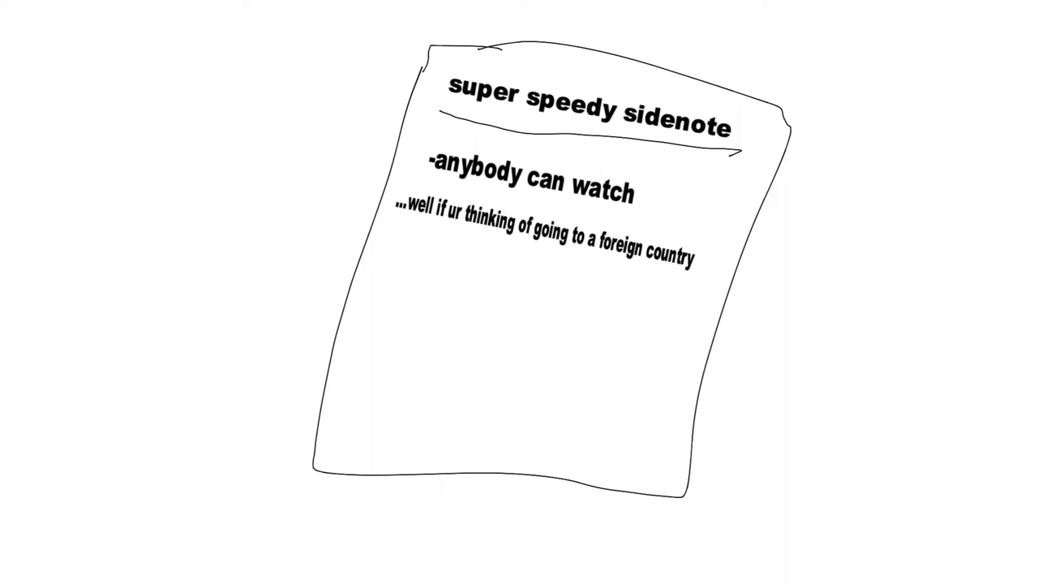